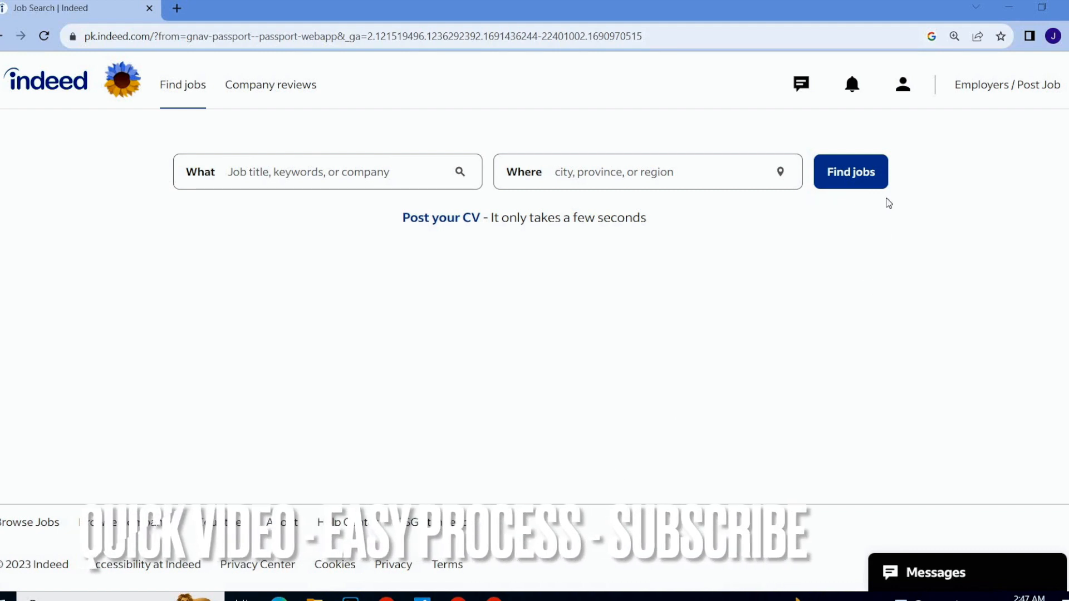
left_click(902, 85)
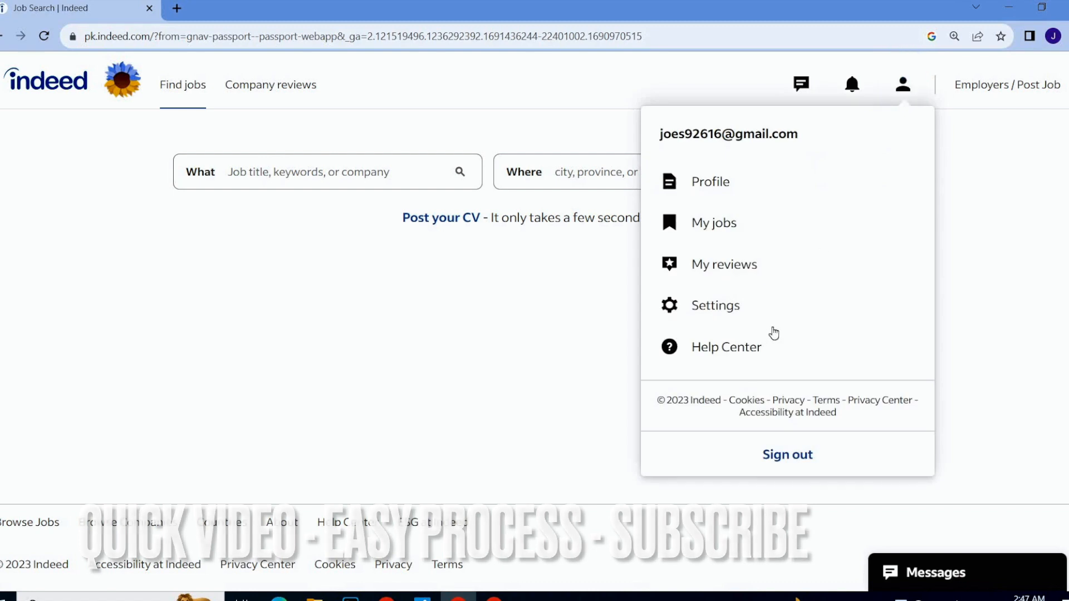
left_click(714, 304)
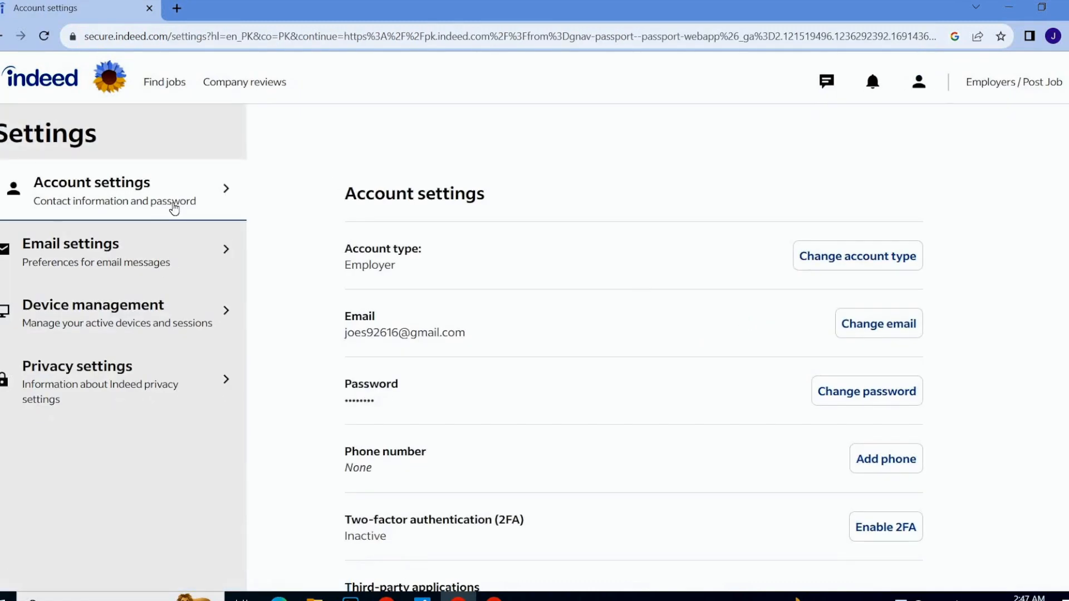
mouse_move(754, 325)
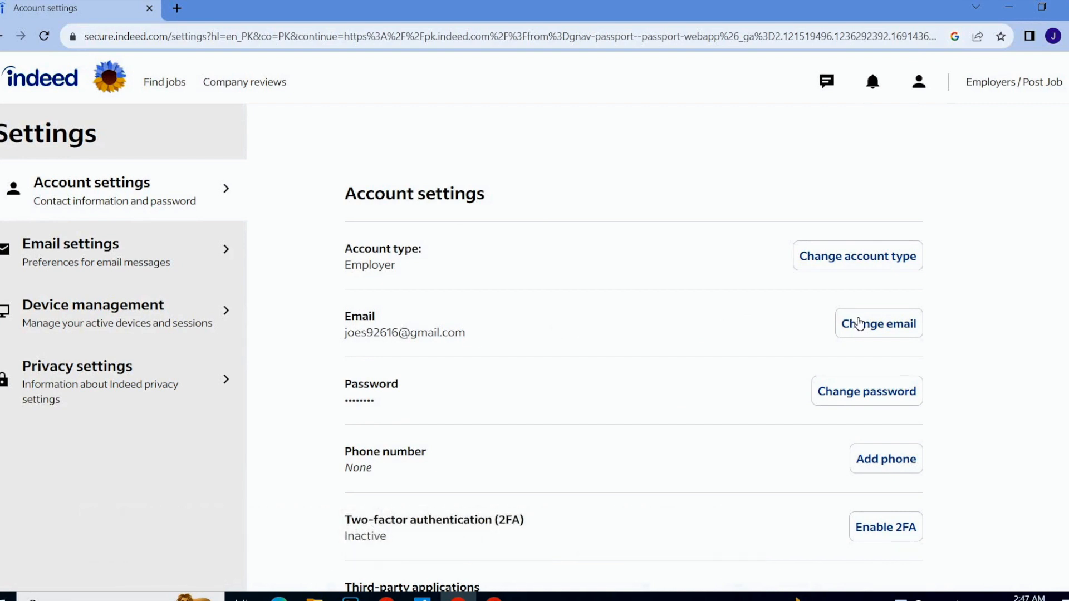
mouse_move(906, 355)
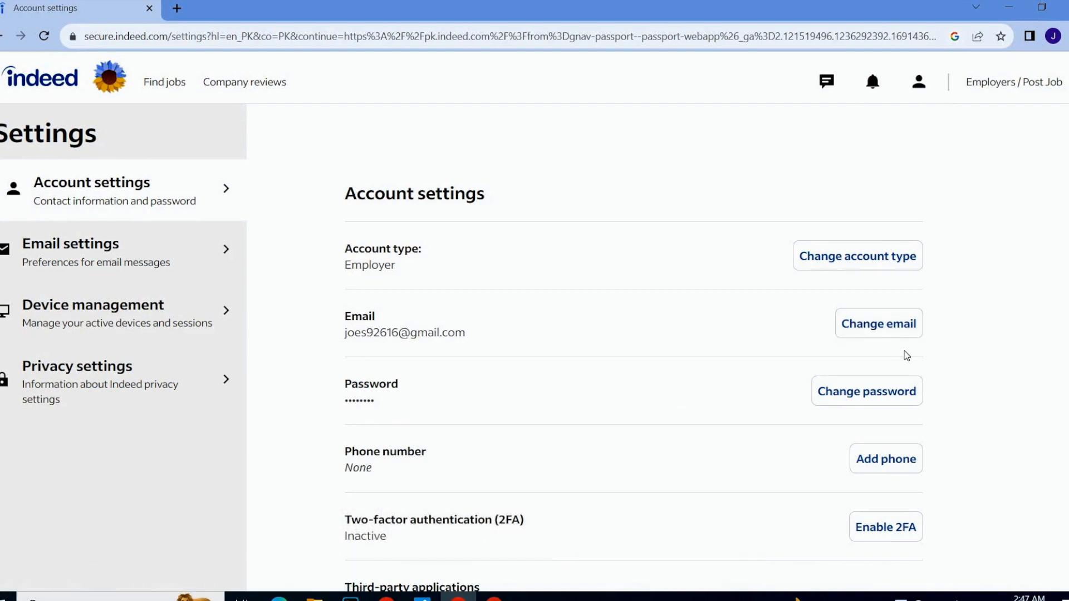
mouse_move(877, 323)
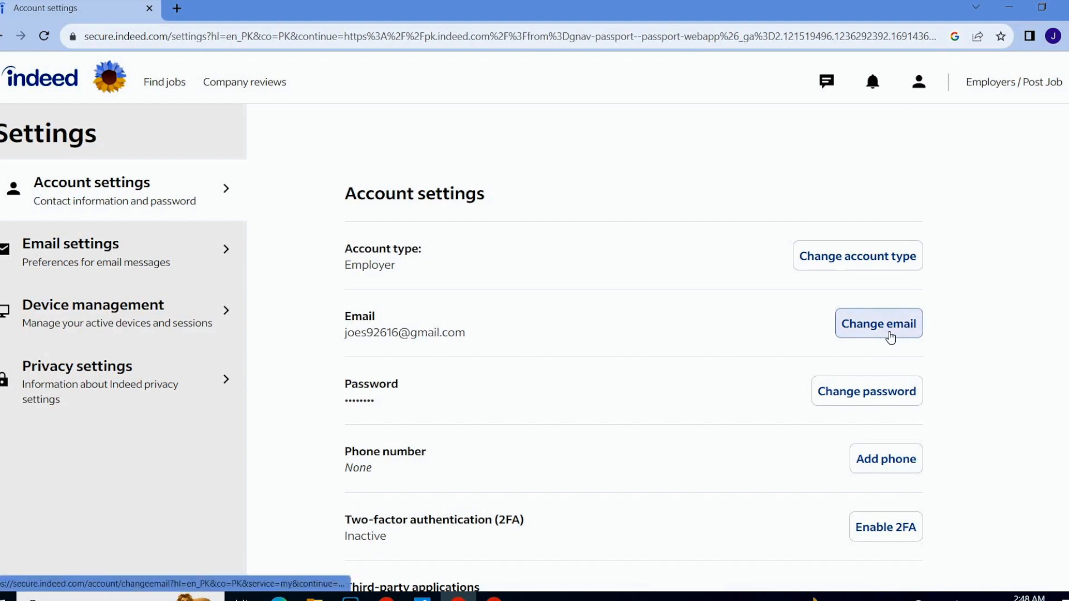
Step: Open the Change email form, leaving New email address and Current password blank
left_click(877, 322)
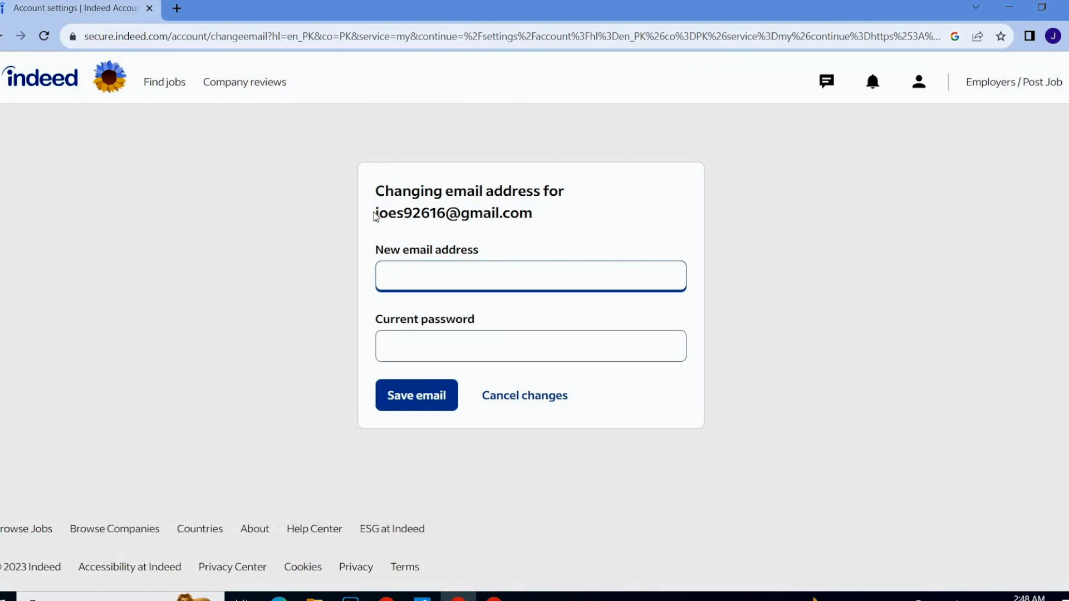
left_click(530, 276)
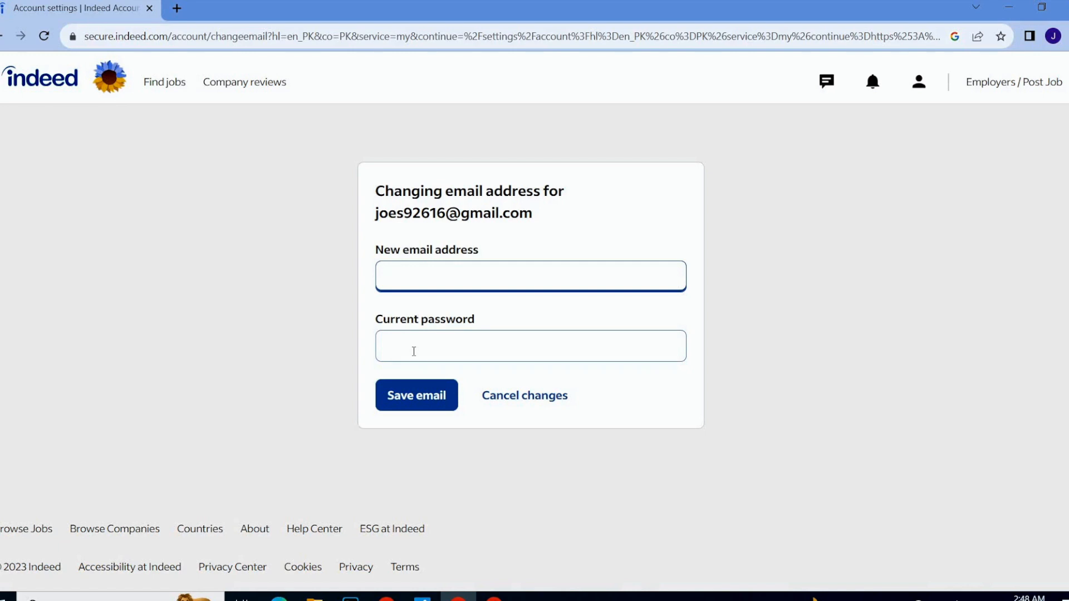
left_click(530, 276)
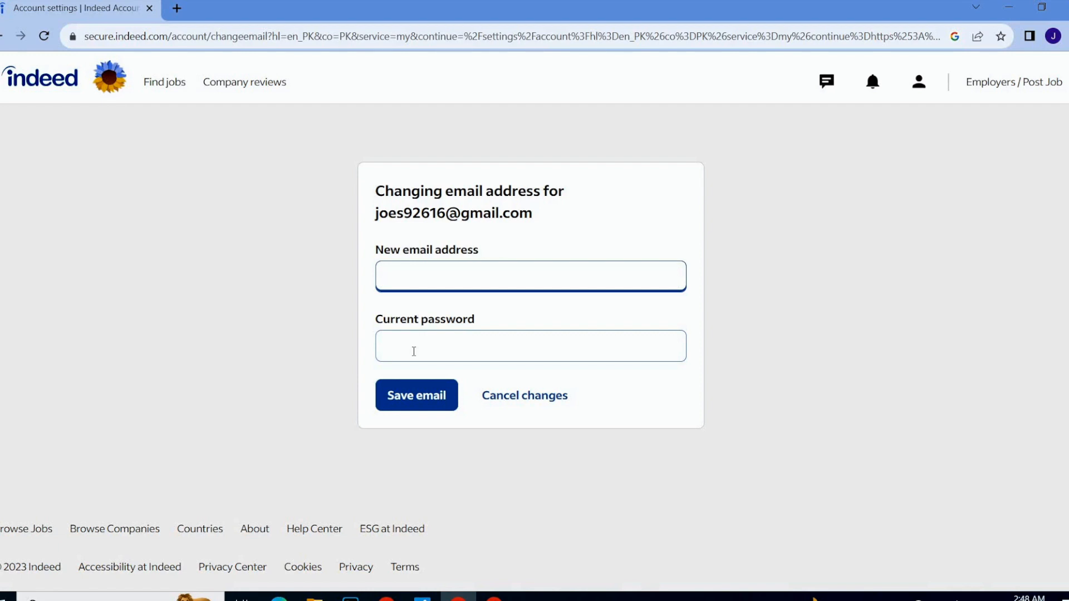
mouse_move(483, 322)
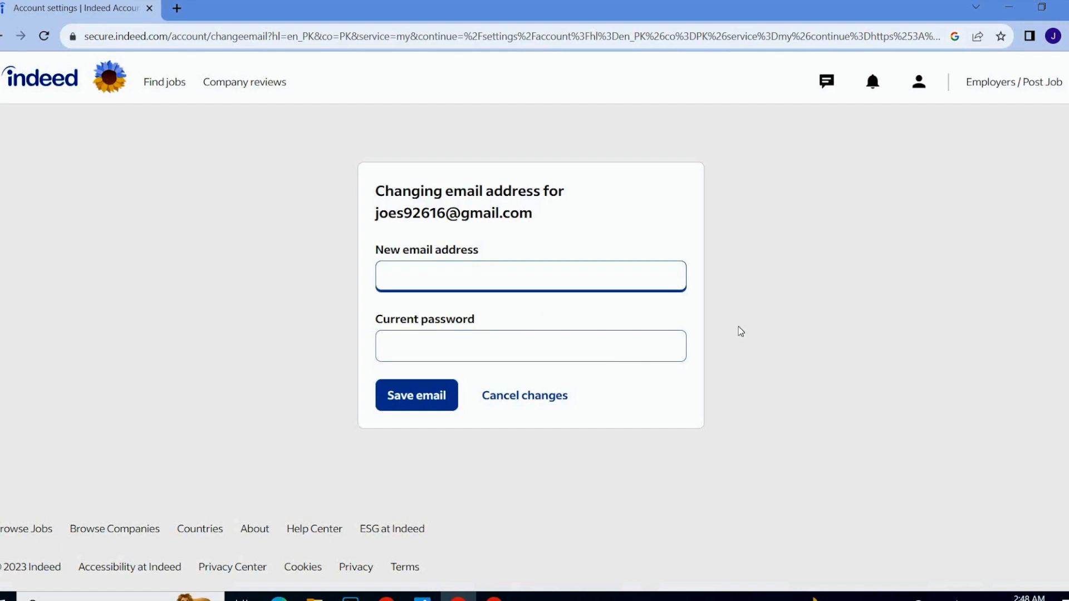
left_click(530, 276)
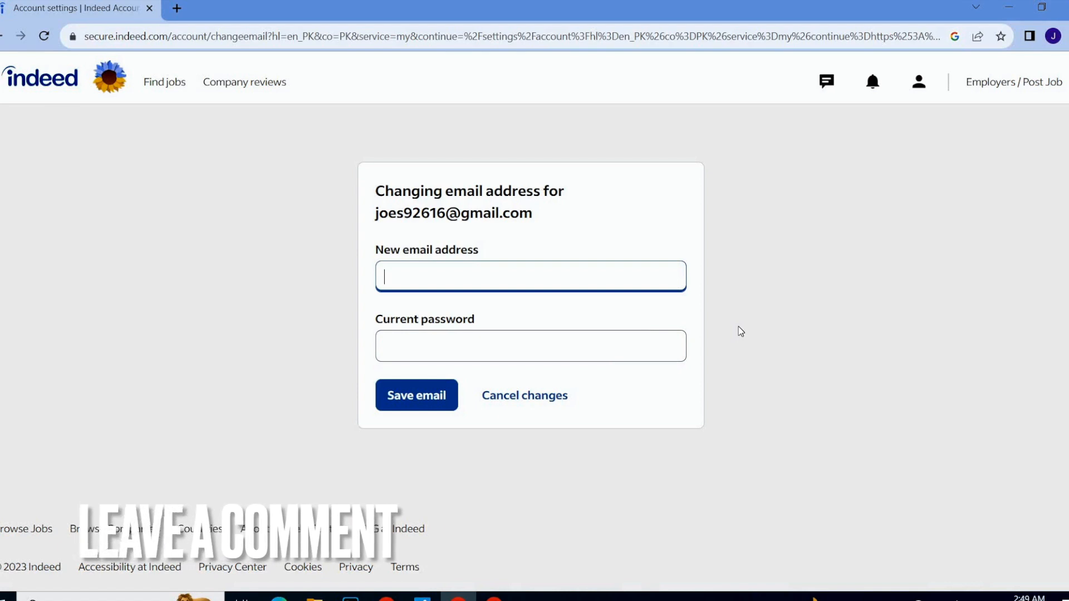